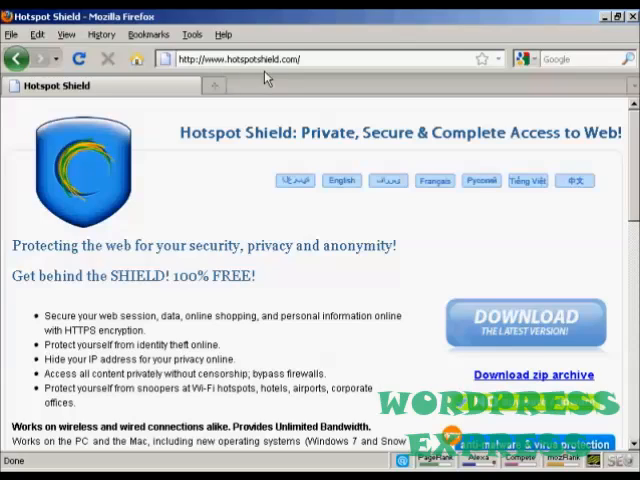
mouse_move(390, 332)
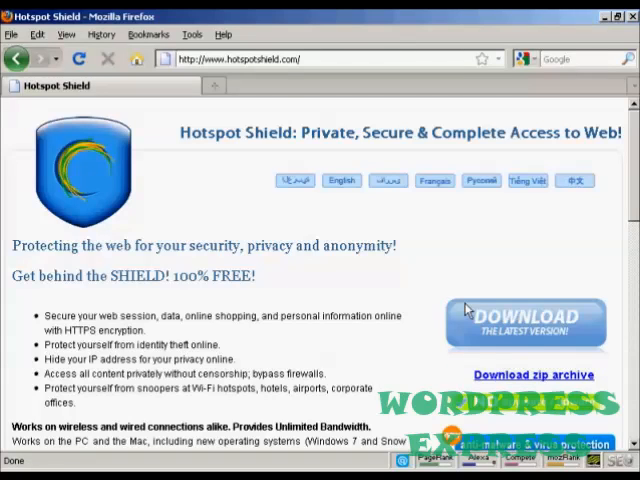
- Download the latest Hotspot Shield installer and save DM-247.exe to the computer
scroll(down, 3)
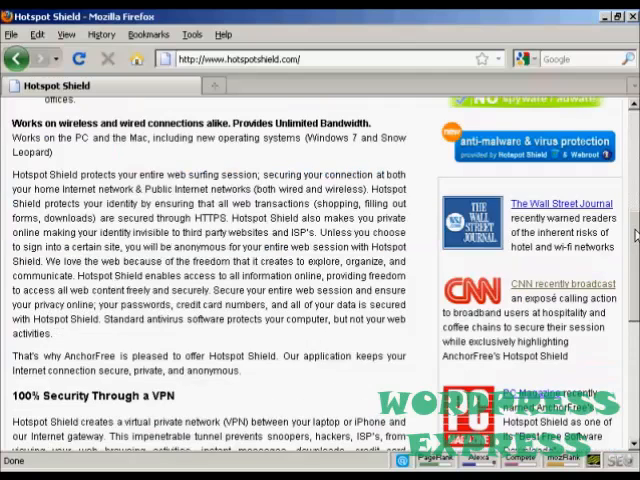
scroll(down, 3)
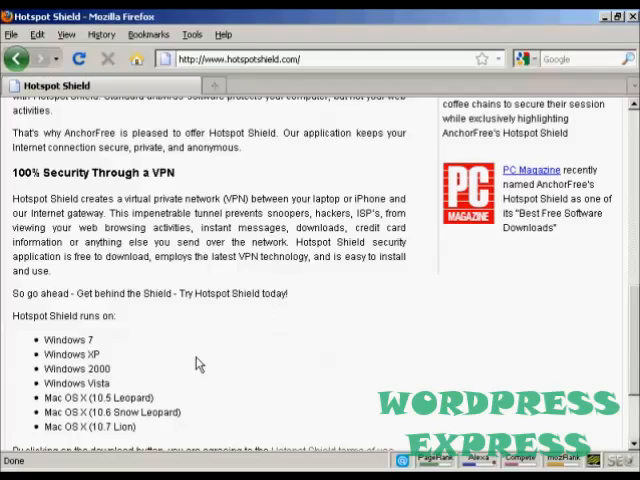
mouse_move(195, 428)
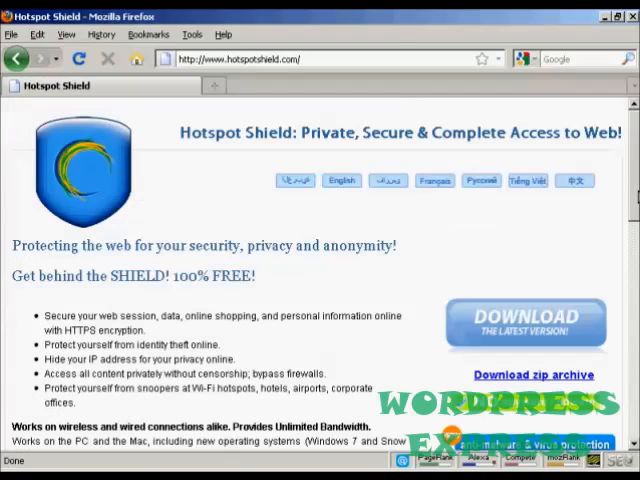
click(524, 323)
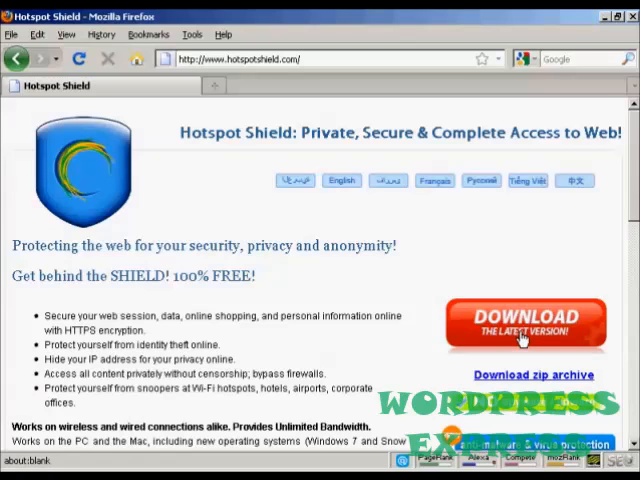
click(524, 325)
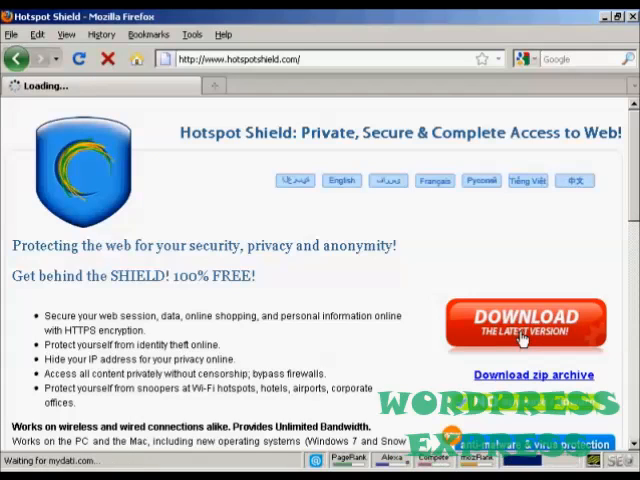
click(523, 325)
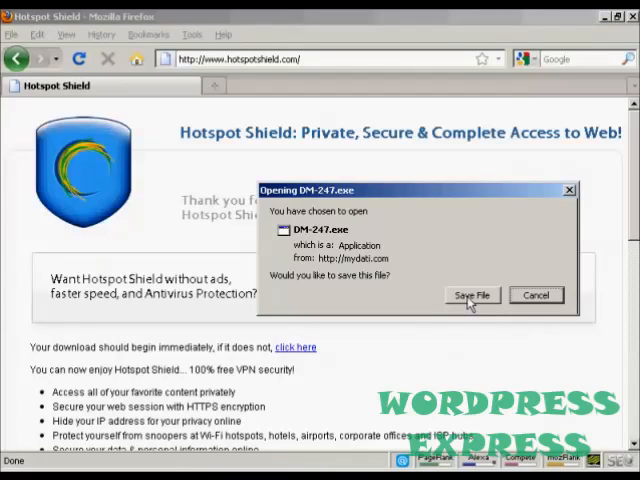
click(470, 295)
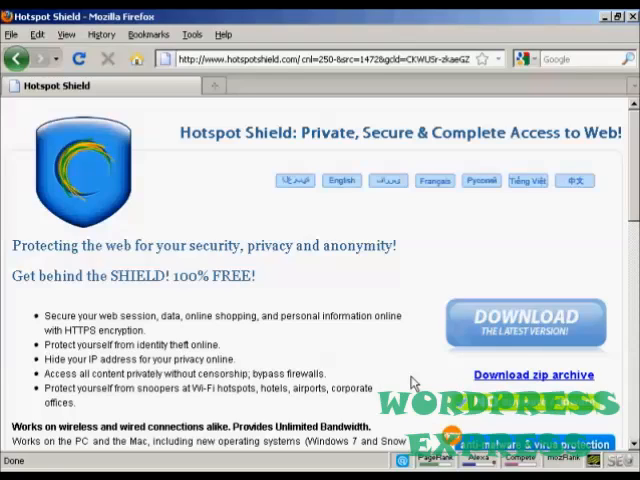
mouse_move(399, 365)
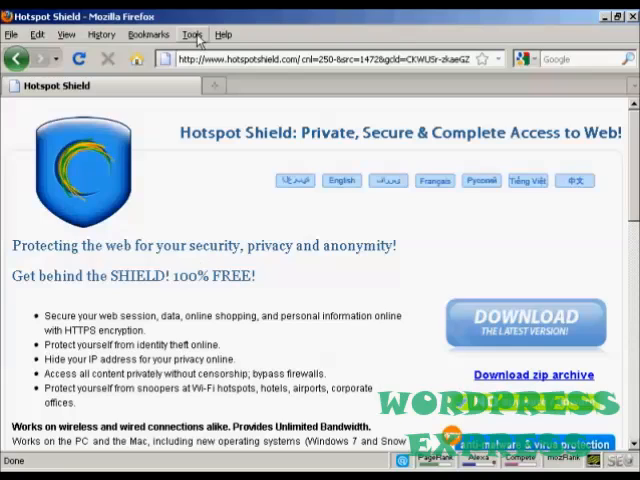
- Open Firefox's Tools menu to reveal Start Private Browsing
click(192, 34)
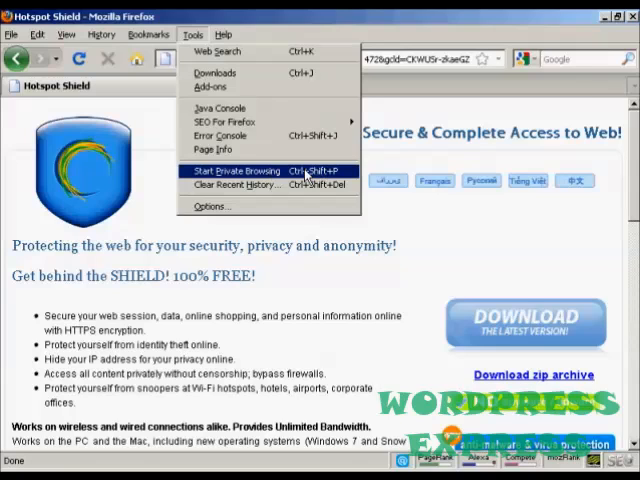
- Choose Start Private Browsing from Tools and confirm it in the dialog
click(234, 171)
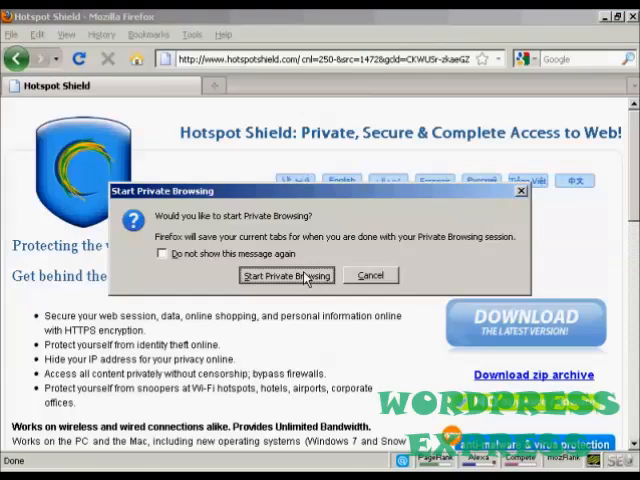
click(286, 275)
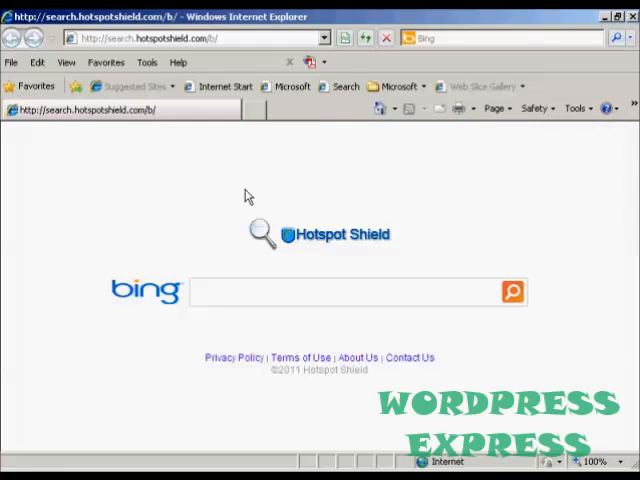
- Open Internet Explorer's Tools menu showing the InPrivate Browsing option
click(147, 62)
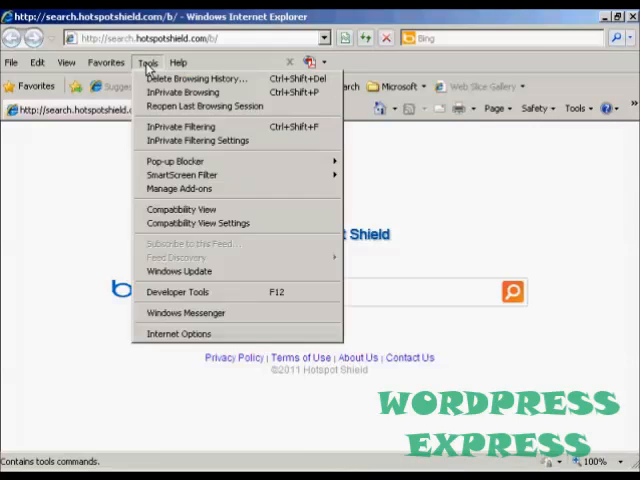